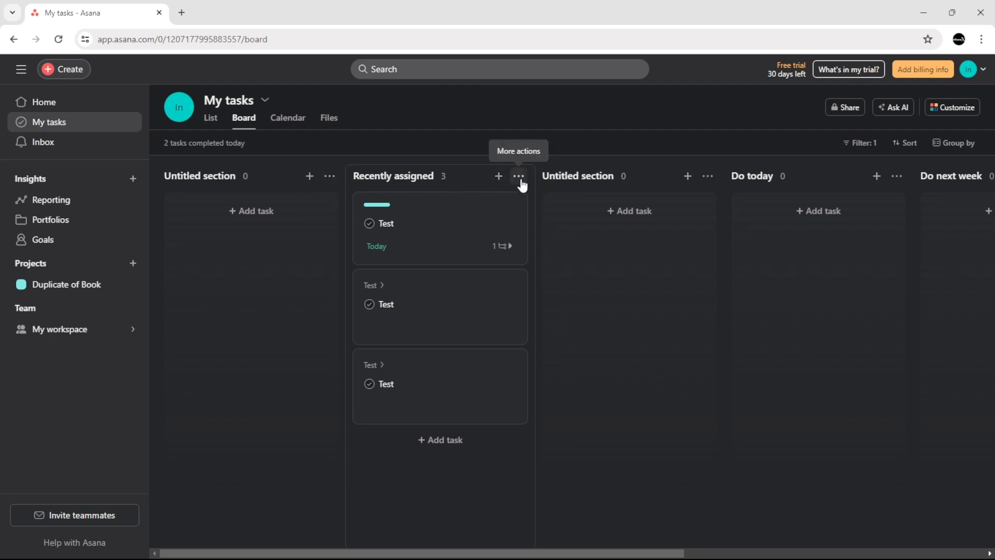
- Open the Recently assigned section's actions menu to reveal the add-section options
{"action": "left_click", "coordinate": [517, 176]}
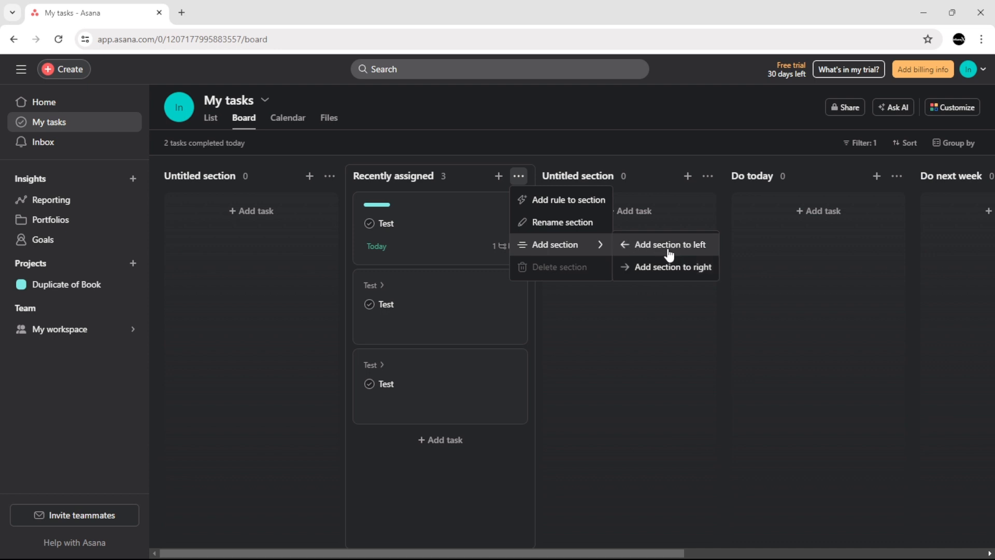
- Add a section to the right of Recently assigned and name it 'Test'
{"action": "left_click", "coordinate": [671, 266]}
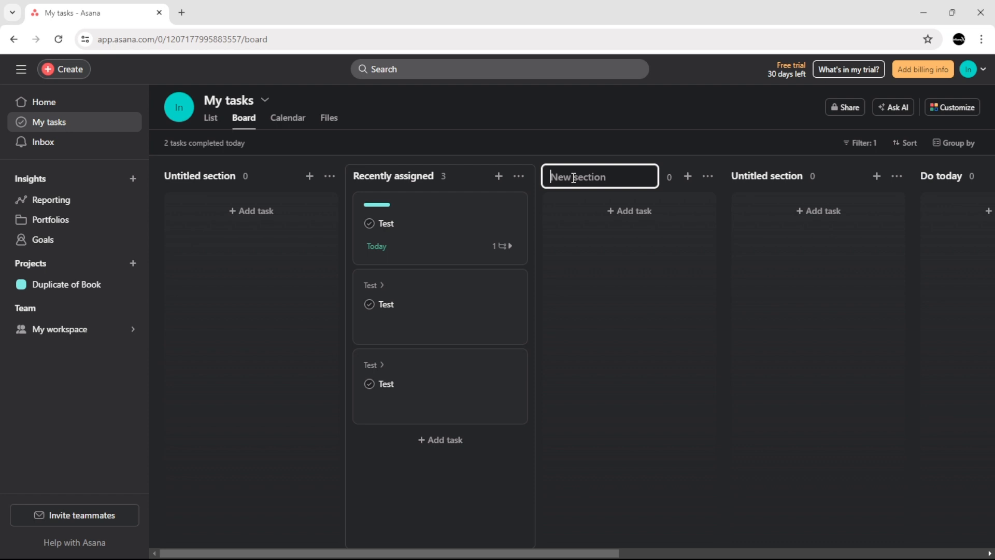
{"action": "type", "text": "Test"}
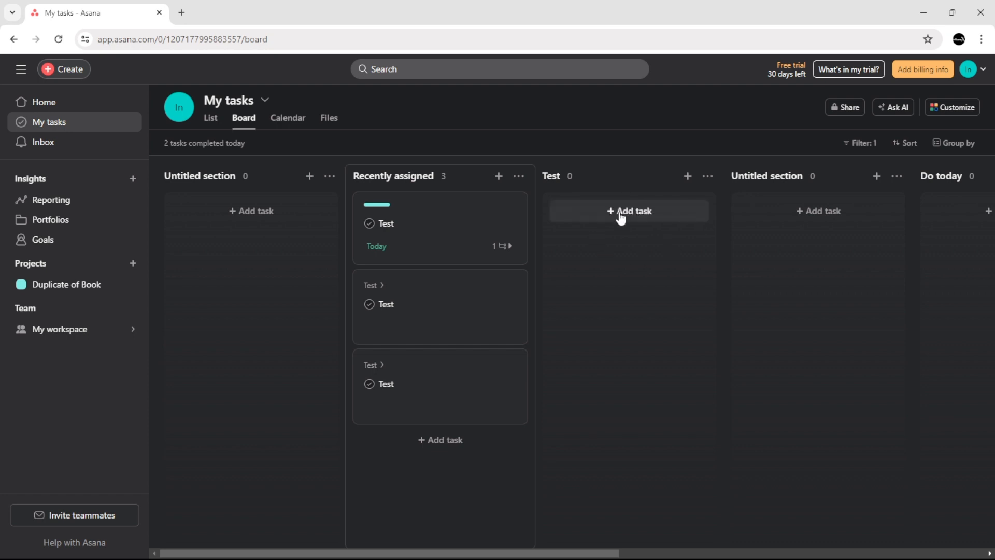
- Add tasks 'Notes', 'Note' and 'Notes about the meeting' to the Test section
{"action": "left_click", "coordinate": [629, 211]}
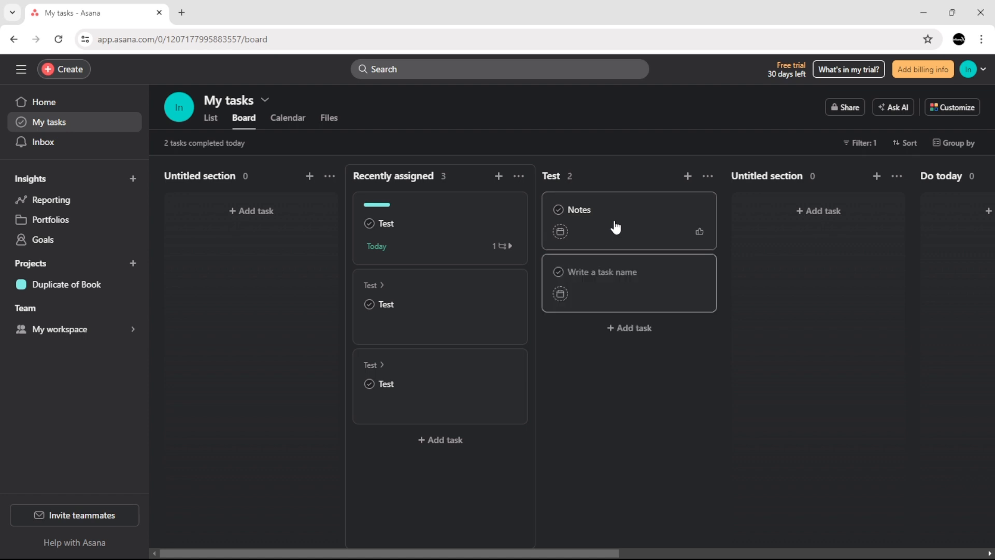
{"action": "type", "text": "Note"}
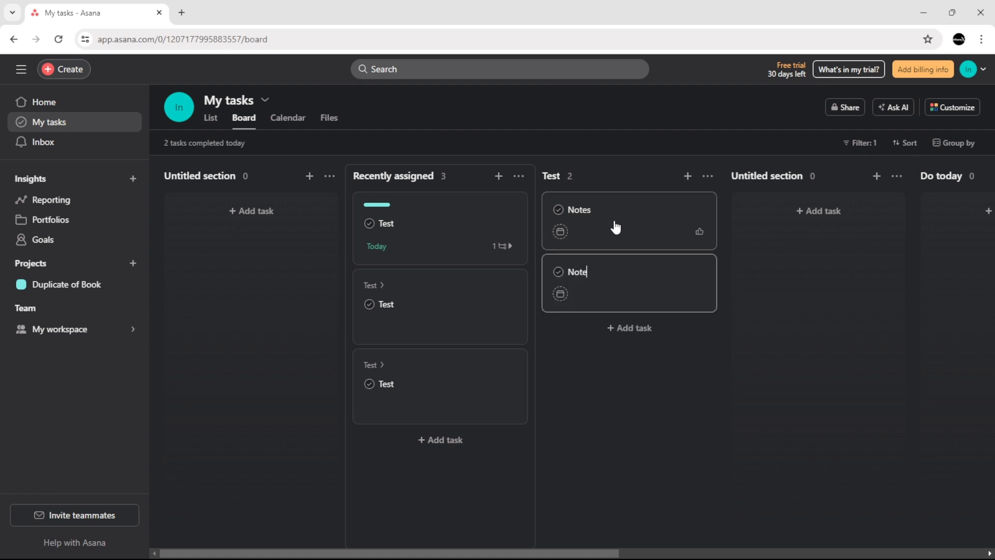
{"action": "key", "text": "Enter"}
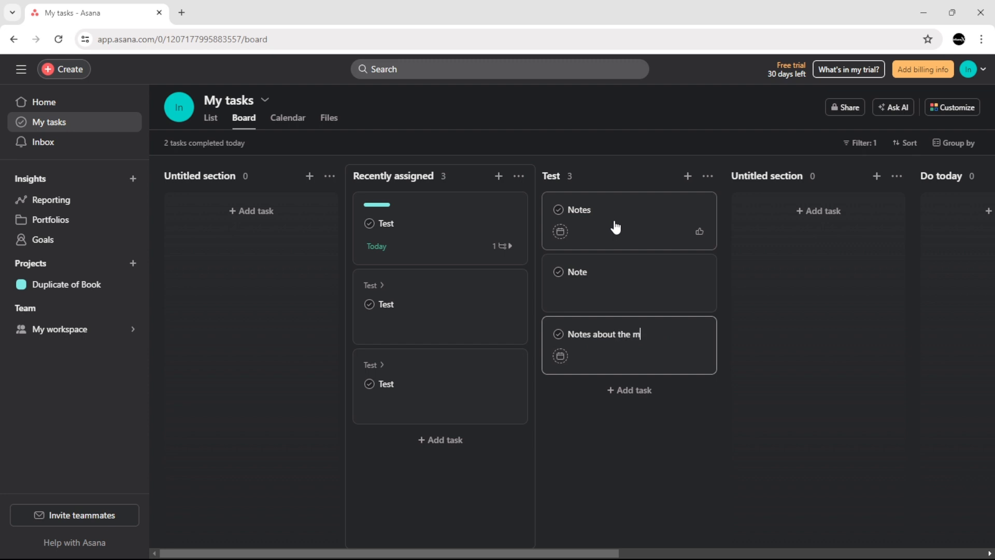
{"action": "type", "text": "eeting"}
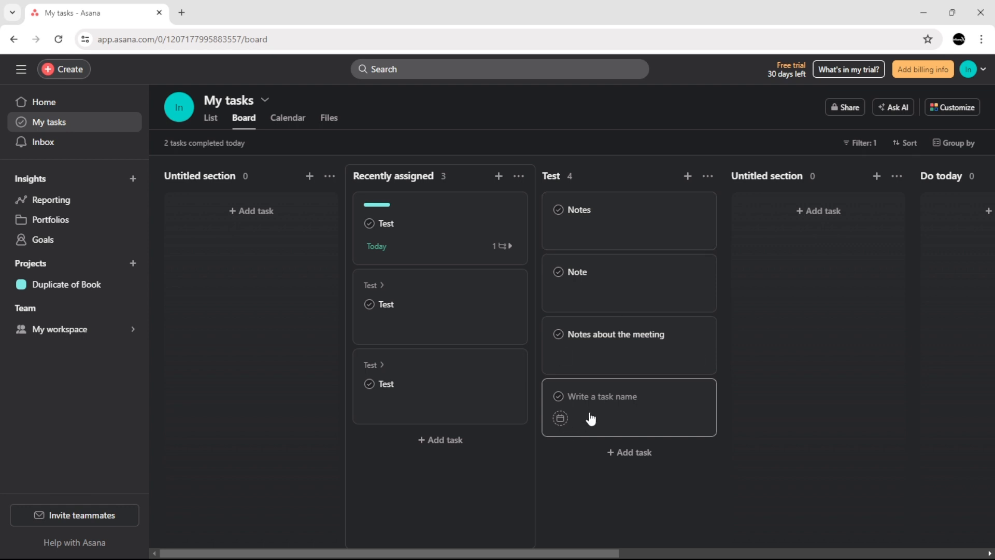
{"action": "mouse_move", "coordinate": [626, 504]}
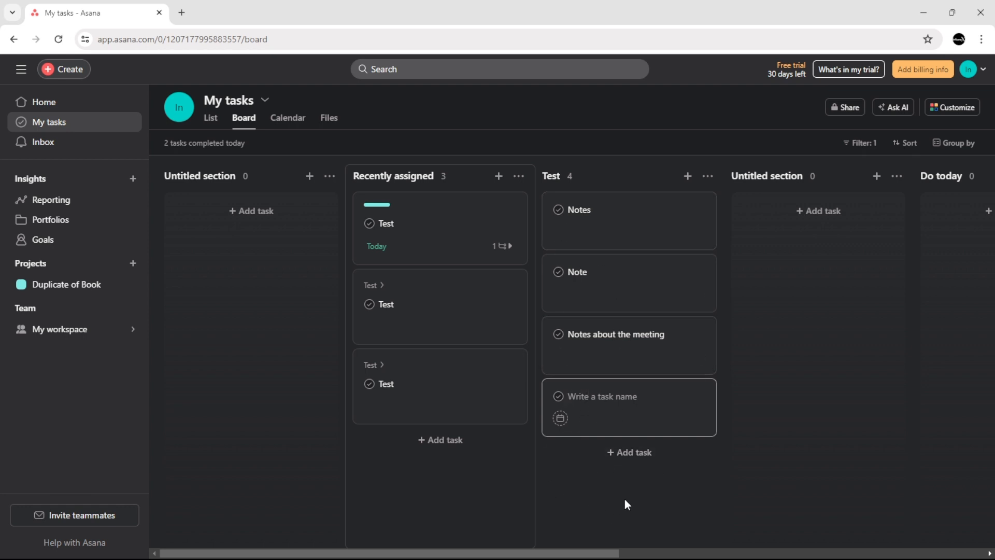